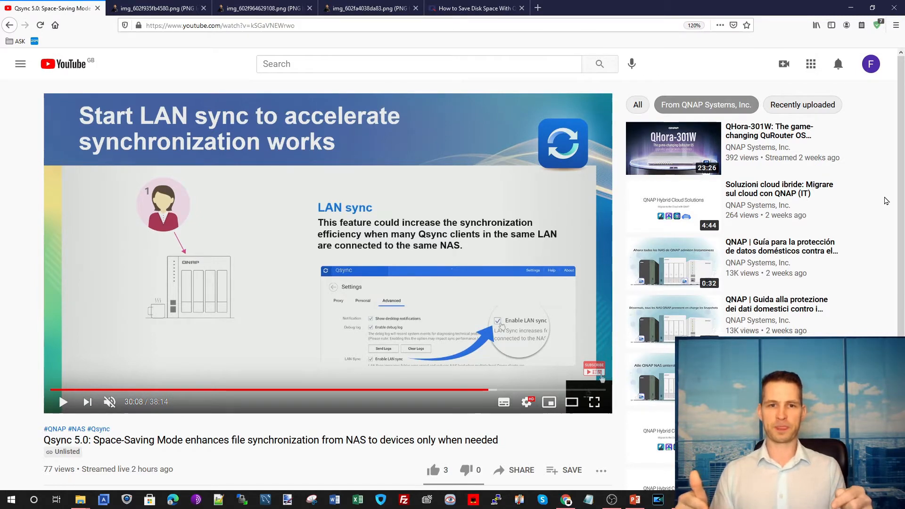
Show the img_602f964629108.png slide explaining Qsync's three file availability statuses.
left_click(151, 8)
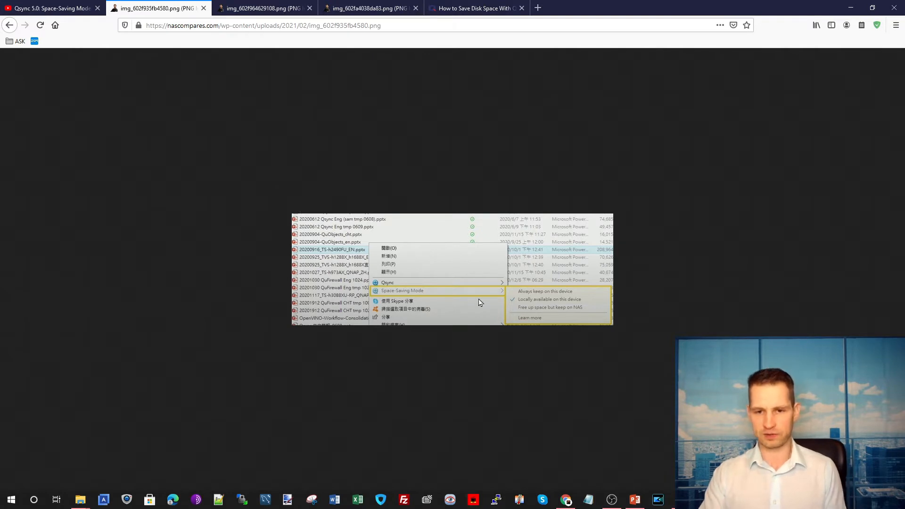
mouse_move(529, 335)
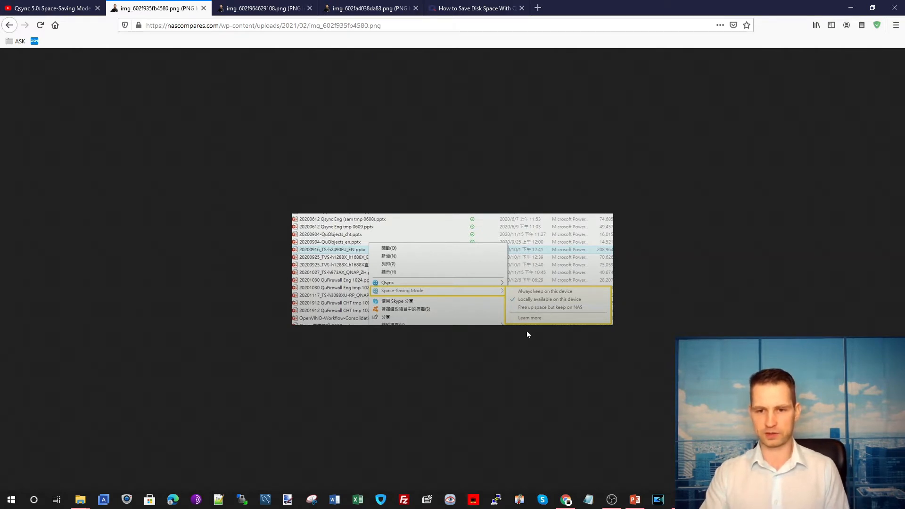
mouse_move(541, 318)
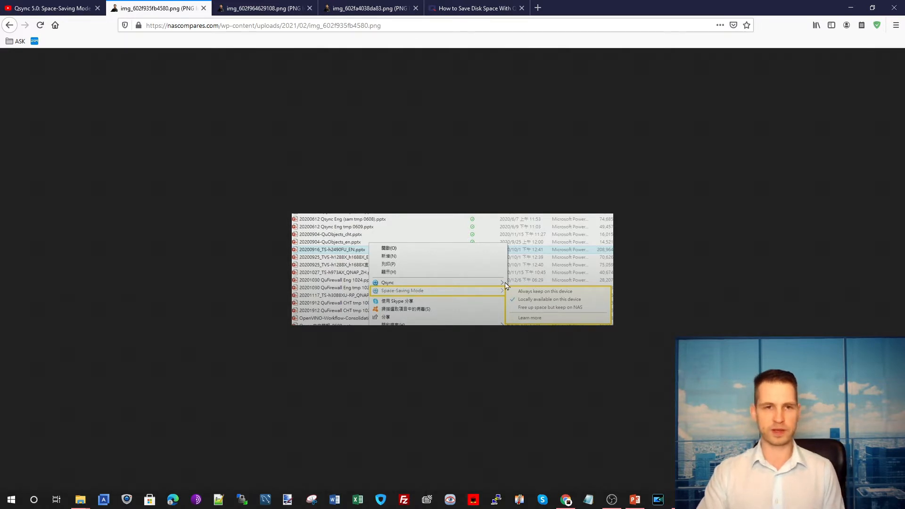
left_click(263, 8)
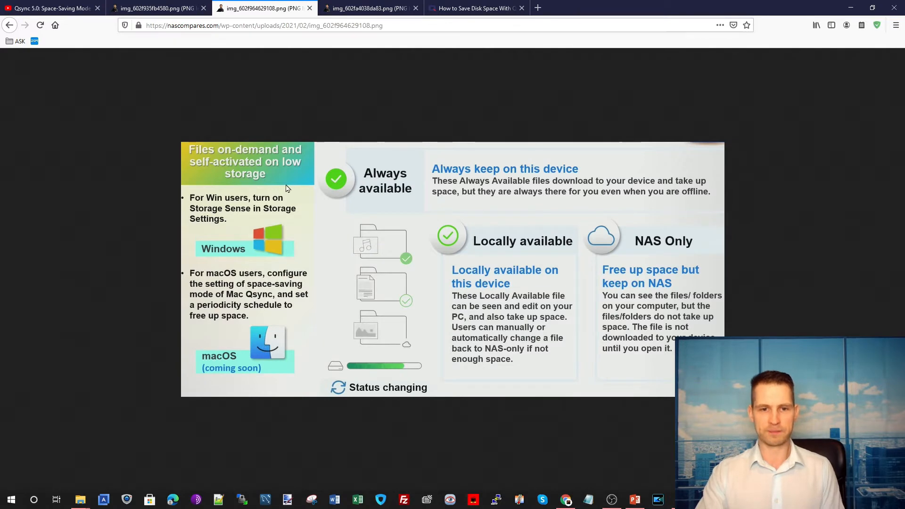
mouse_move(325, 143)
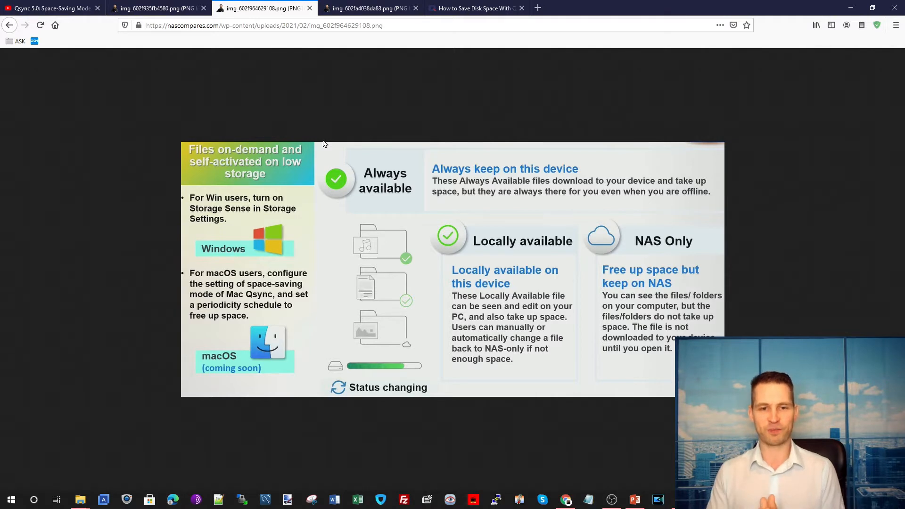
mouse_move(334, 159)
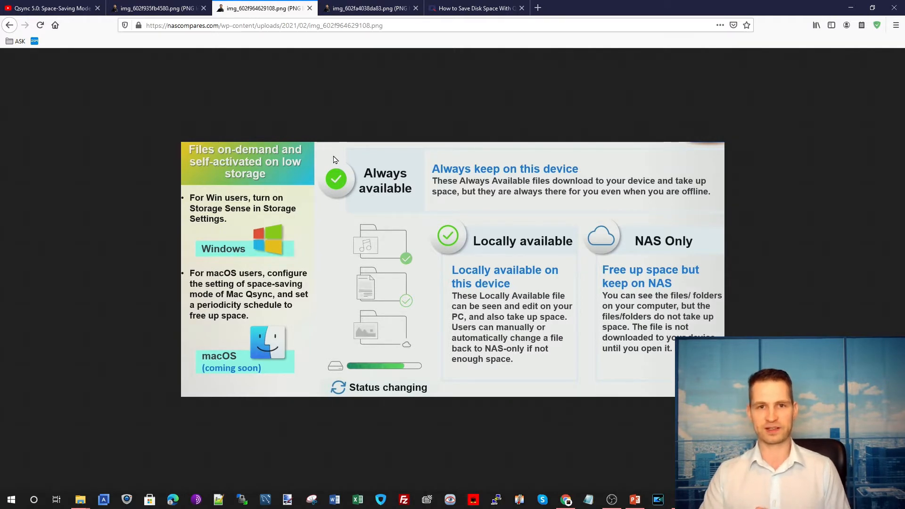
mouse_move(356, 17)
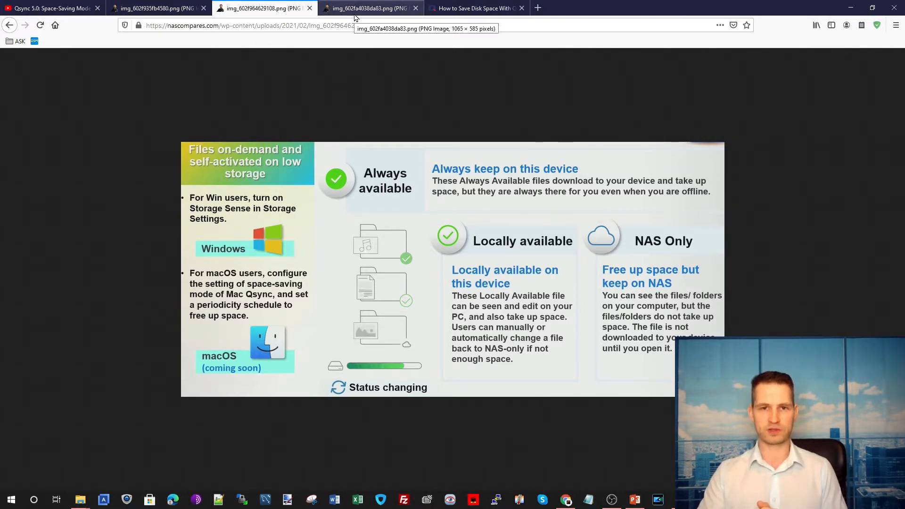
Show the img_602fa4038da83.png slide about LAN sync for faster synchronization.
left_click(360, 9)
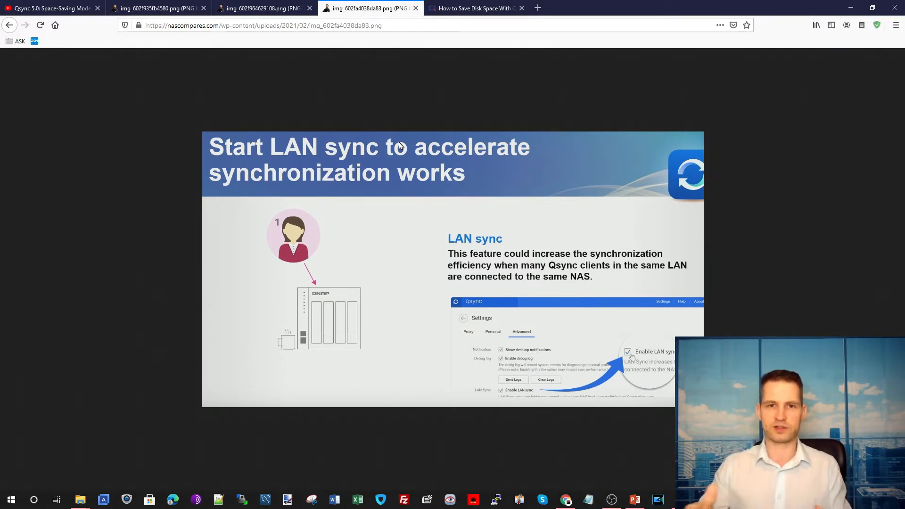
Open the QNAP Space-Saving Mode guide and highlight Online-only in the File Statuses table.
left_click(478, 8)
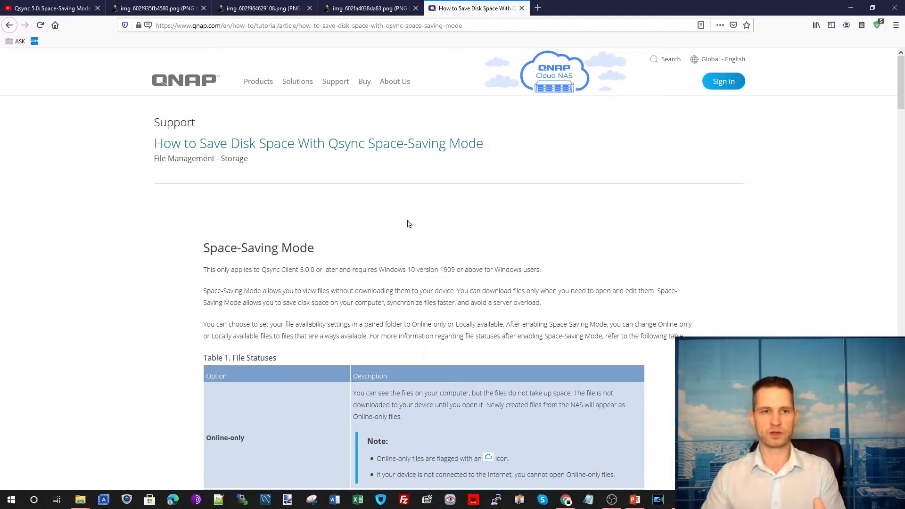
scroll("down", 3)
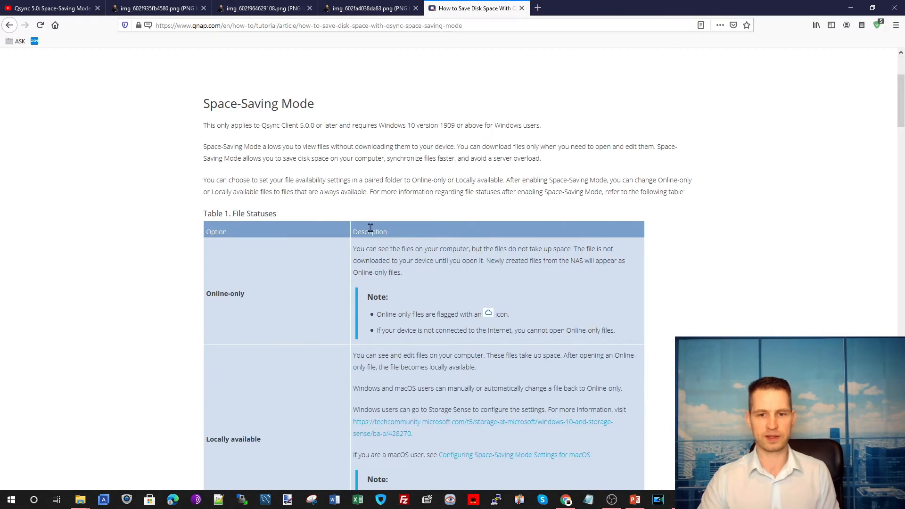
scroll("down", 3)
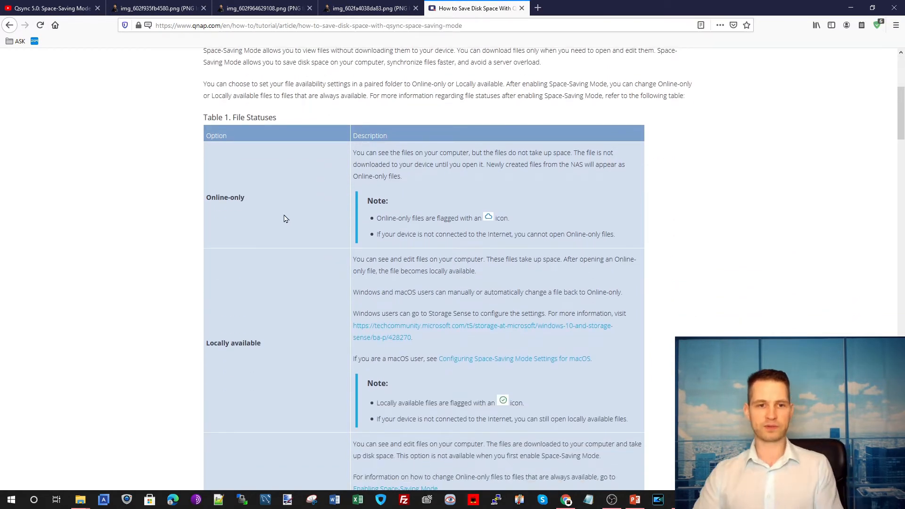
double_click(225, 197)
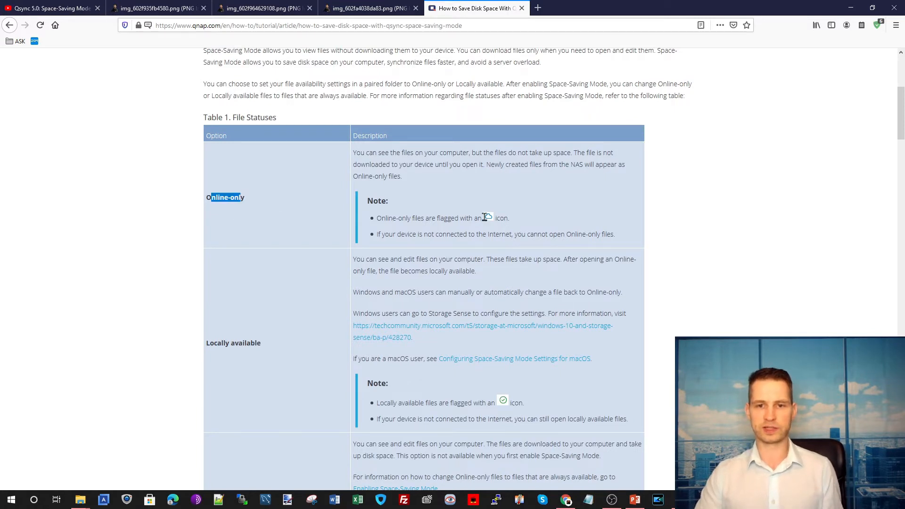
mouse_move(505, 221)
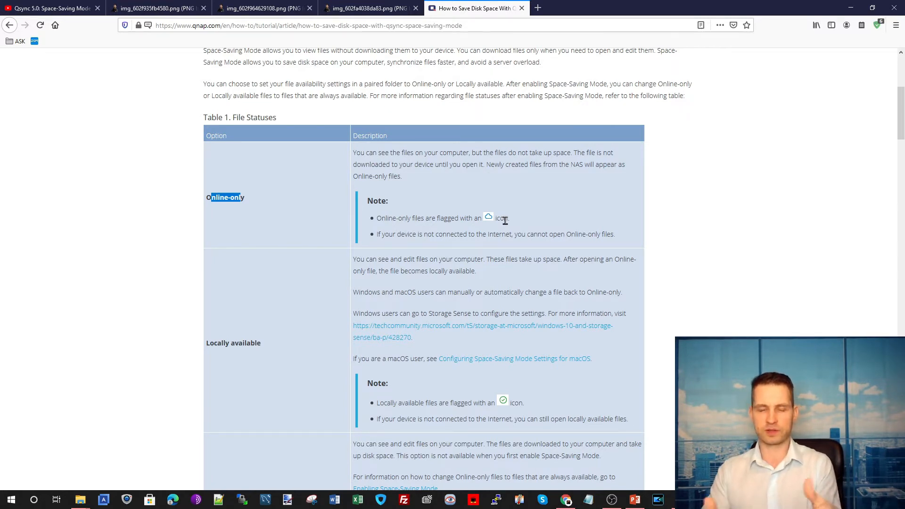
Scroll past the file status and folder tables to the right-click enabling steps.
scroll("down", 3)
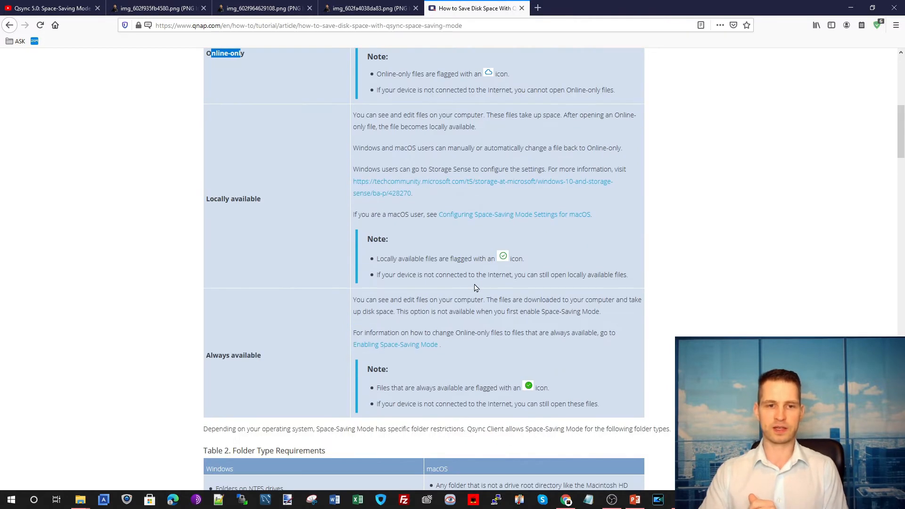
mouse_move(257, 209)
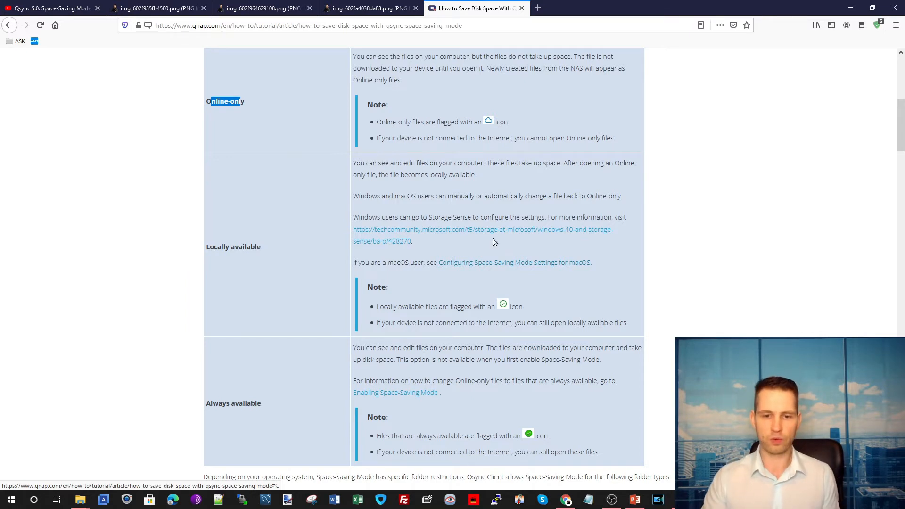
scroll("down", 3)
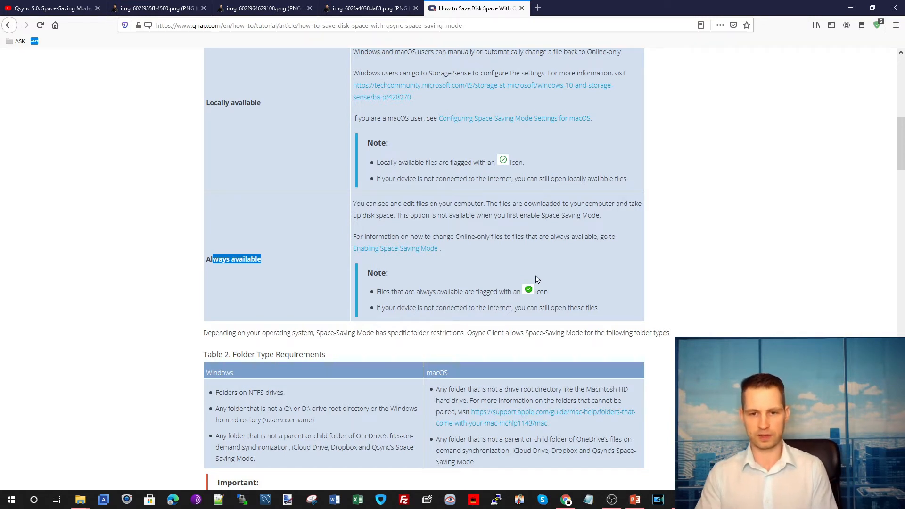
scroll("down", 3)
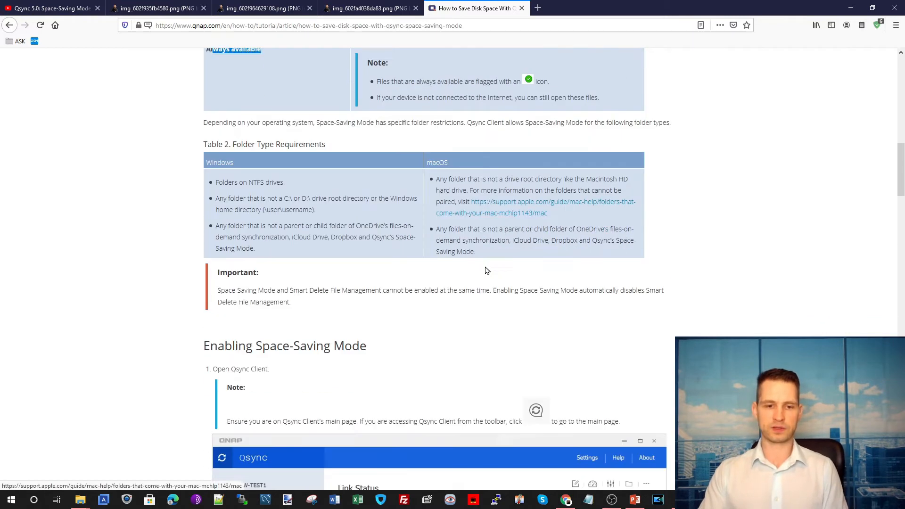
scroll("down", 3)
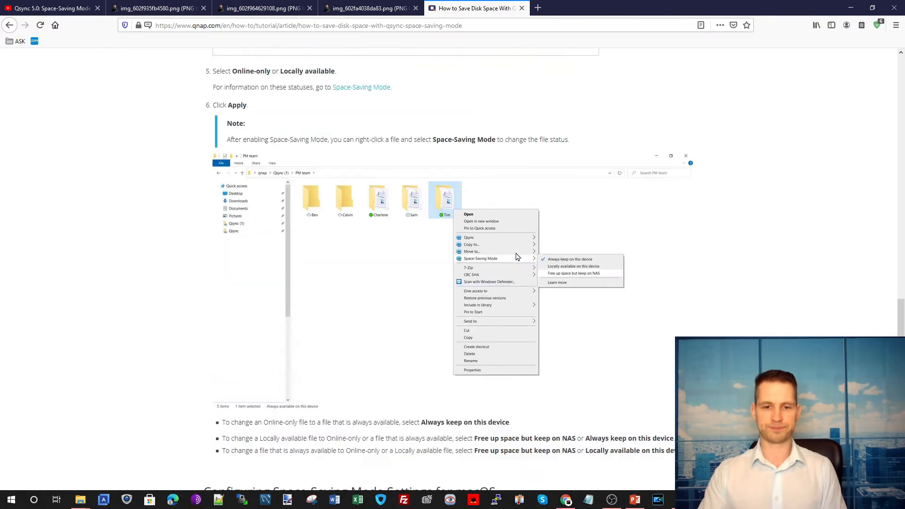
Scroll to the macOS section showing the Free up space settings and periodicity steps.
scroll("down", 3)
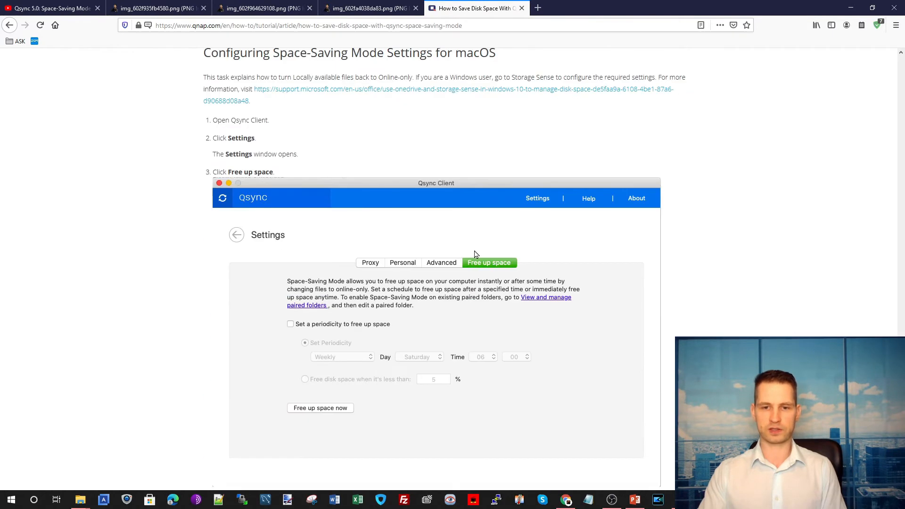
scroll("down", 3)
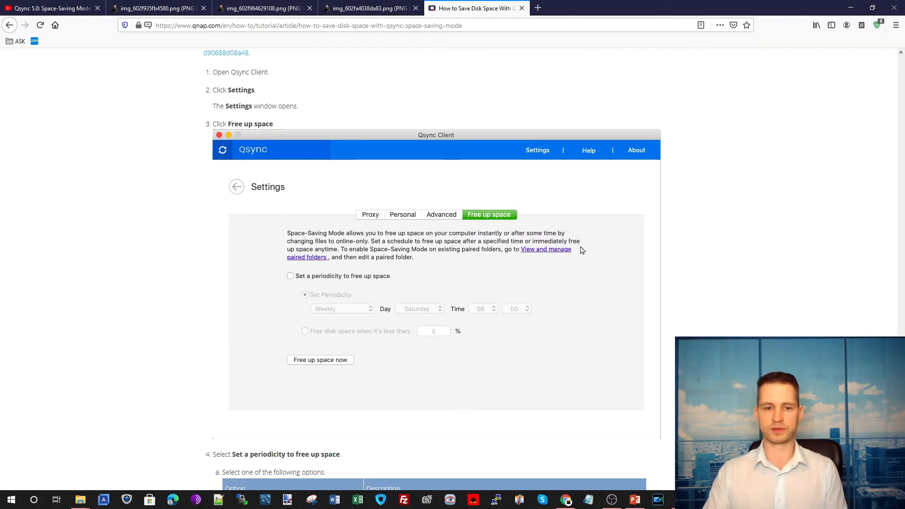
scroll("down", 3)
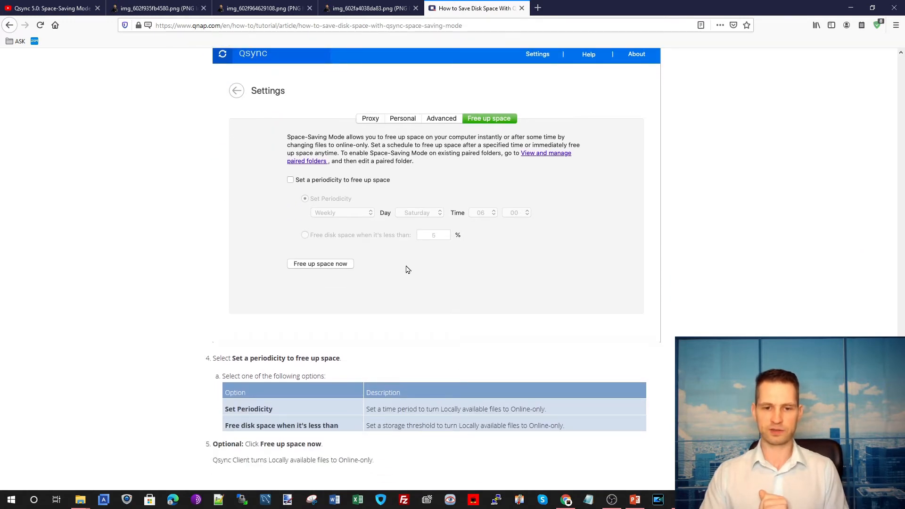
scroll("down", 3)
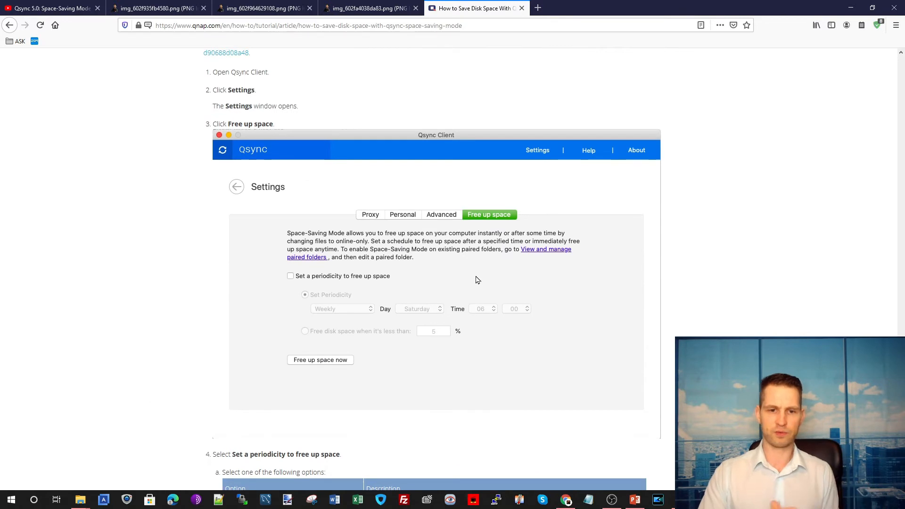
mouse_move(363, 97)
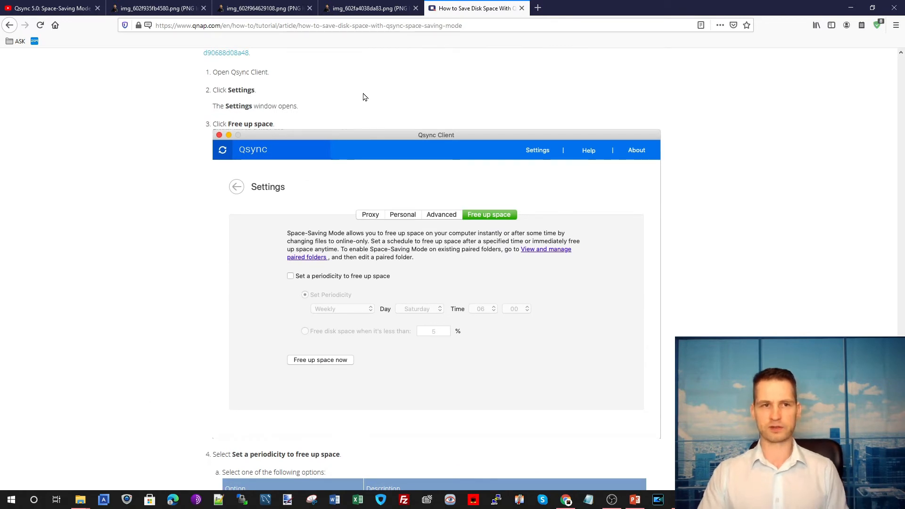
mouse_move(647, 421)
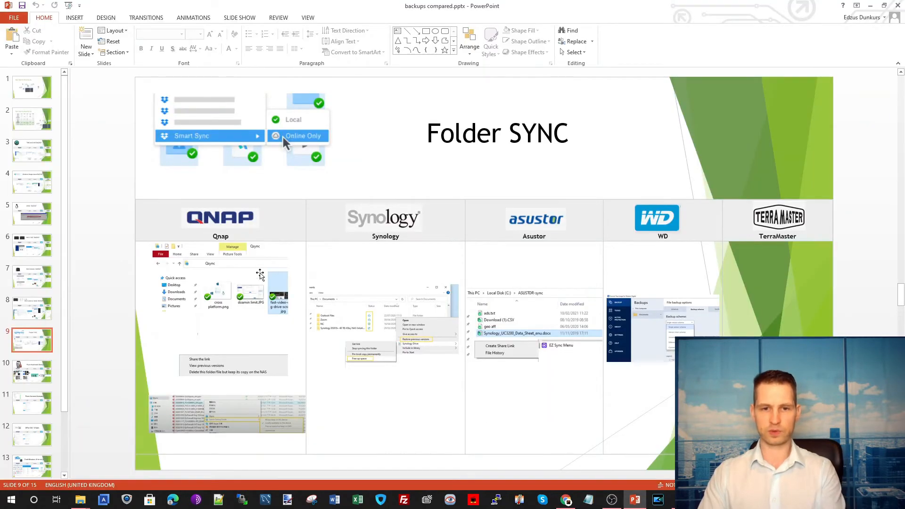
mouse_move(398, 300)
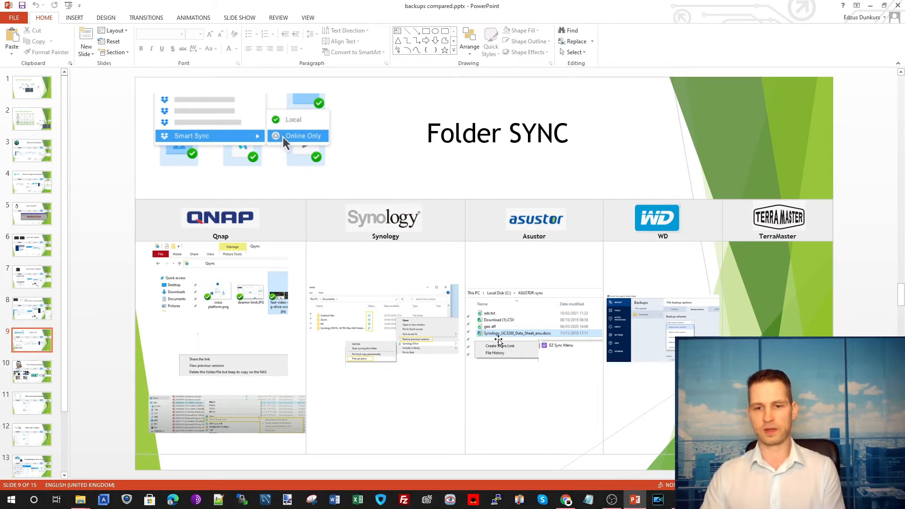
mouse_move(533, 344)
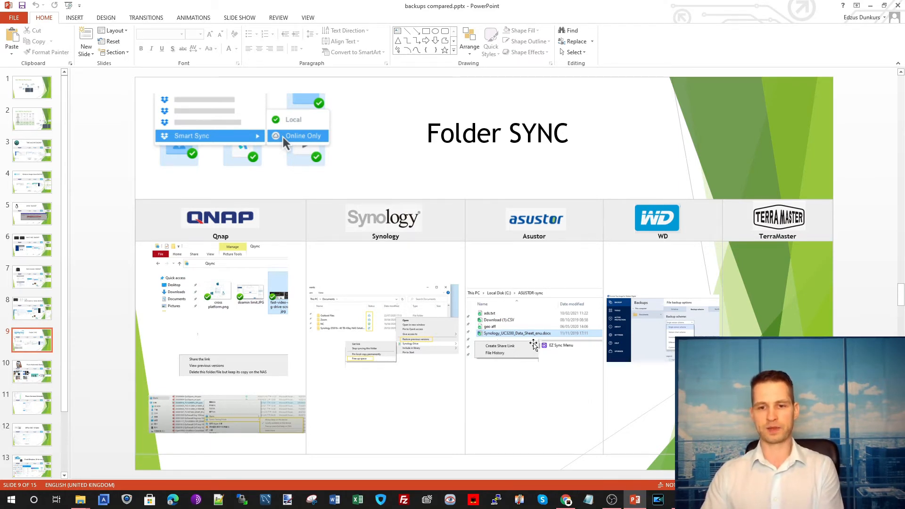
mouse_move(548, 320)
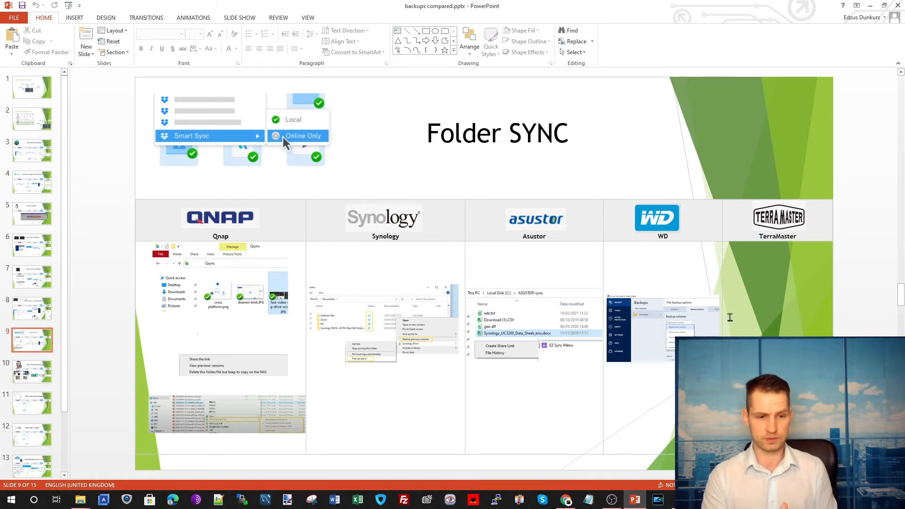
mouse_move(577, 344)
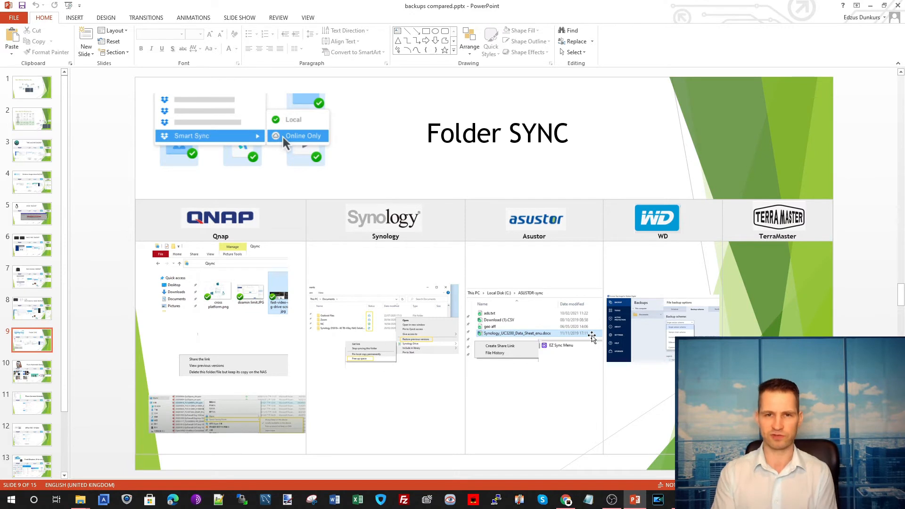
mouse_move(841, 308)
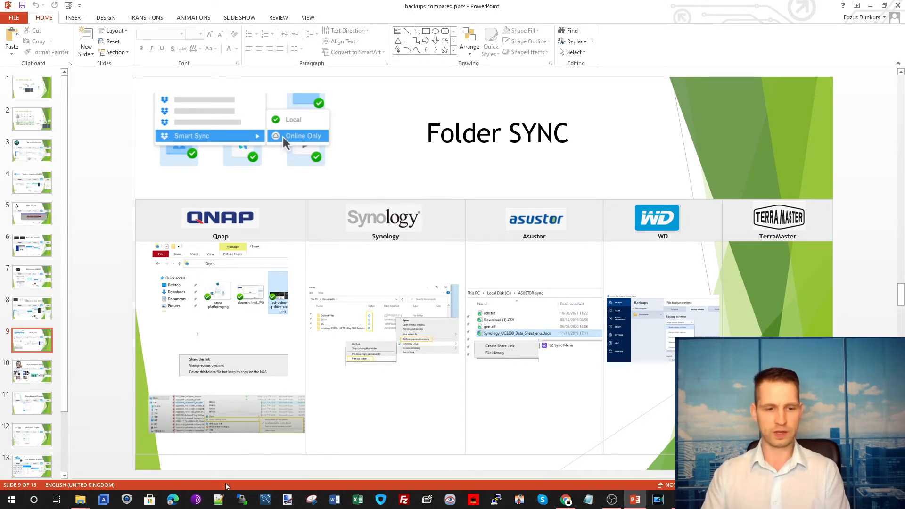
Leave the Folder SYNC slide for File Explorer showing the Qsync and Synology Drive folders.
left_click(80, 500)
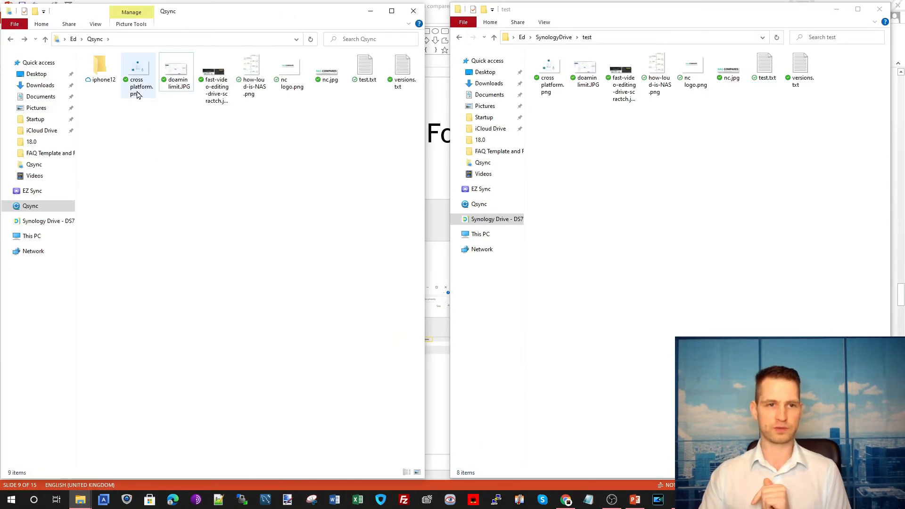
left_click(100, 66)
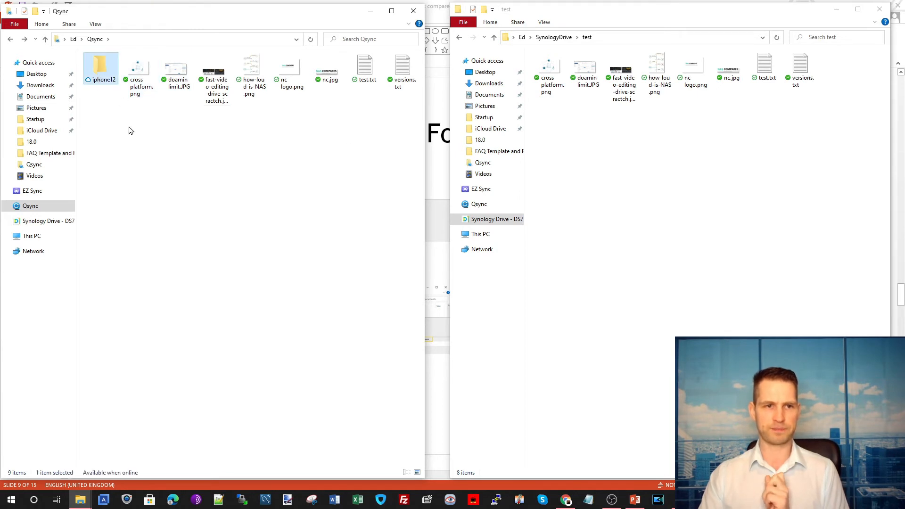
mouse_move(162, 152)
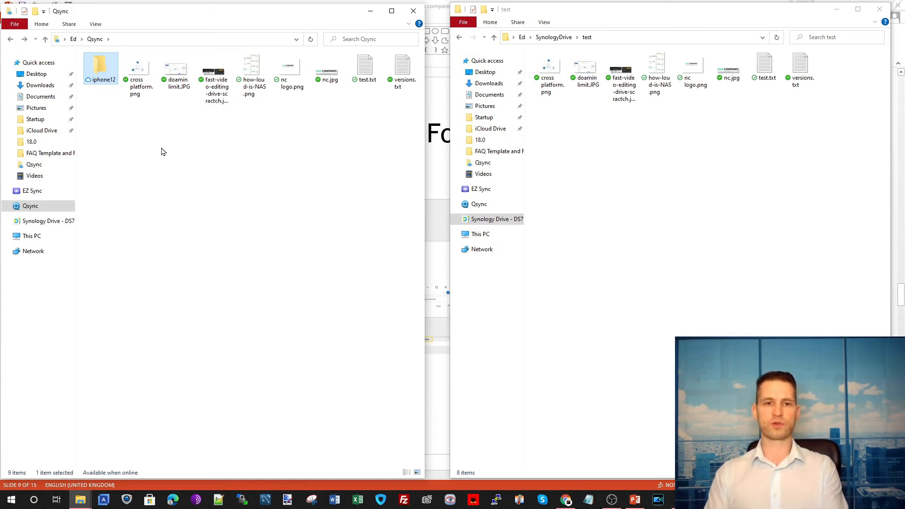
double_click(101, 66)
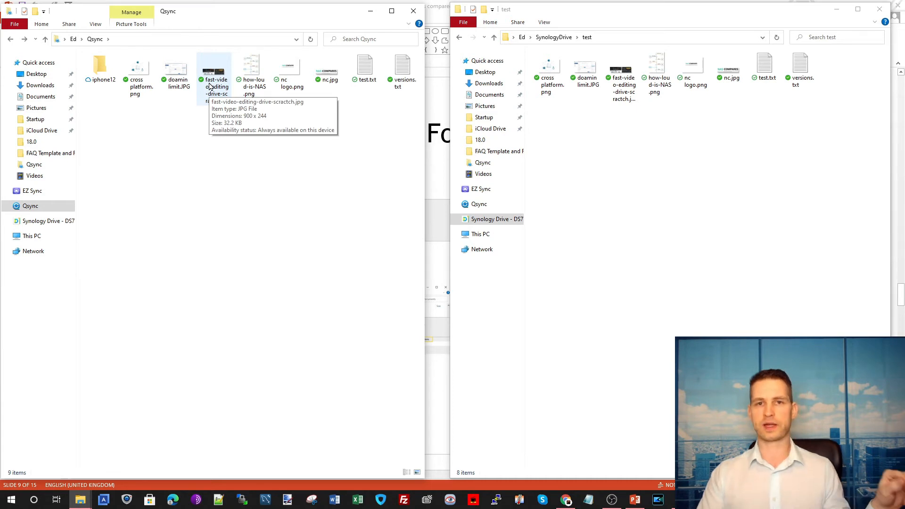
left_click(251, 71)
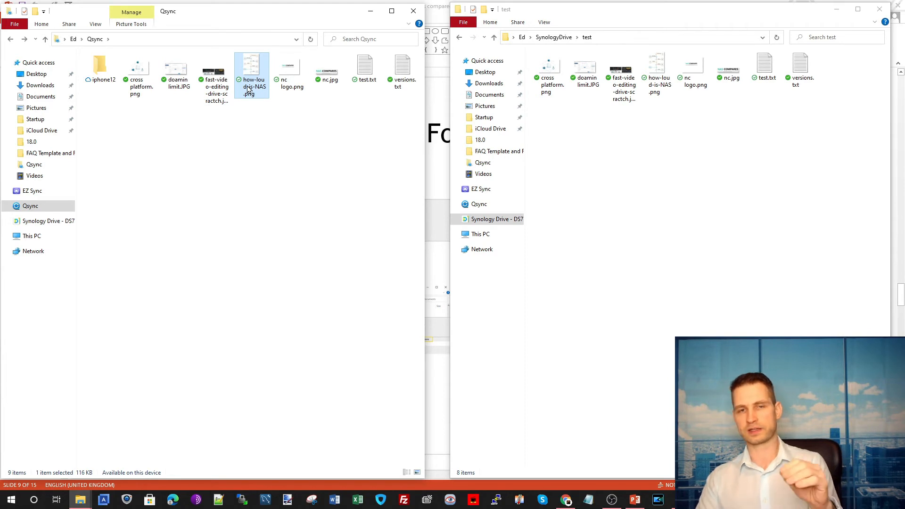
mouse_move(250, 88)
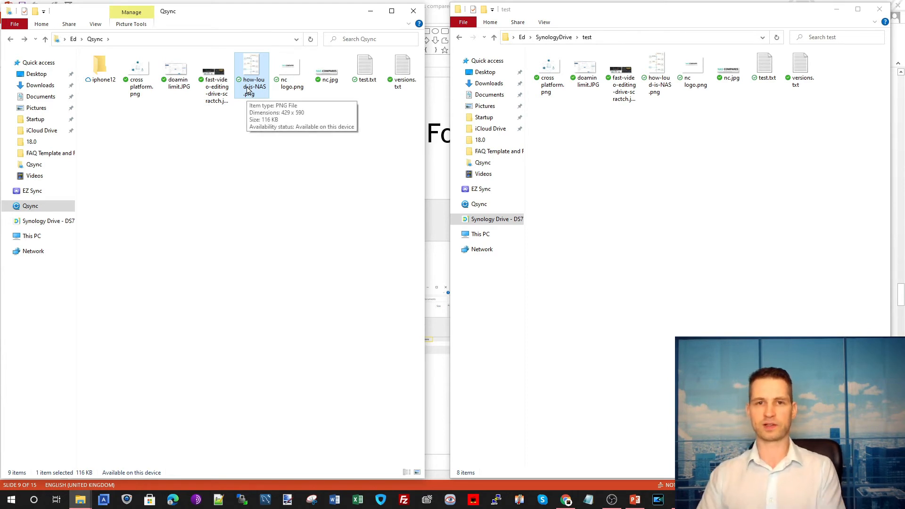
mouse_move(263, 110)
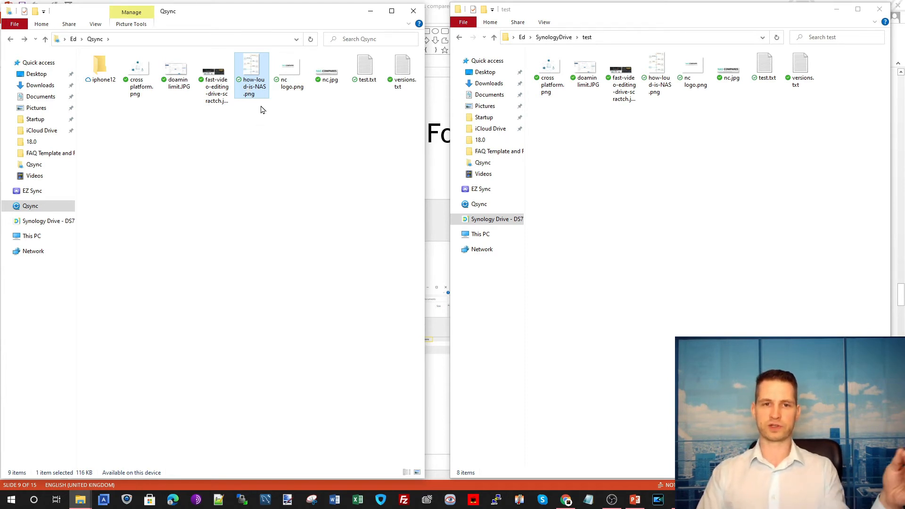
mouse_move(273, 106)
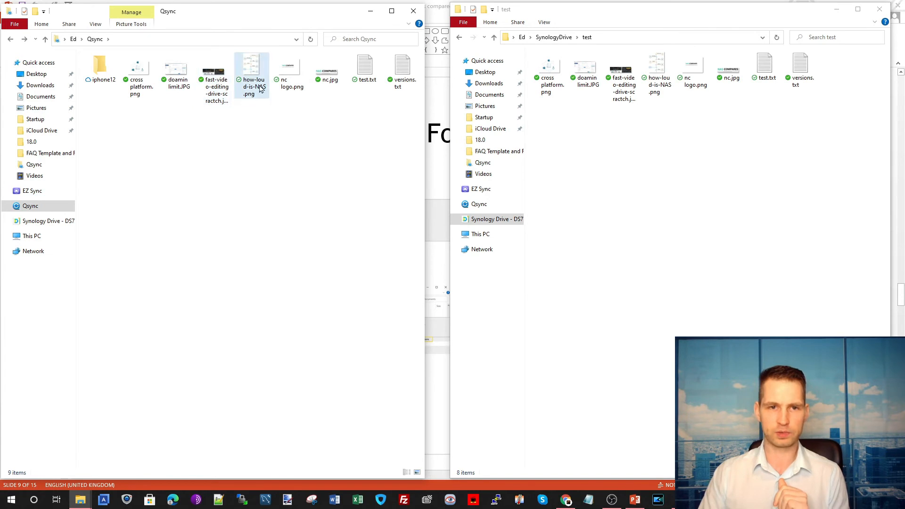
left_click(365, 65)
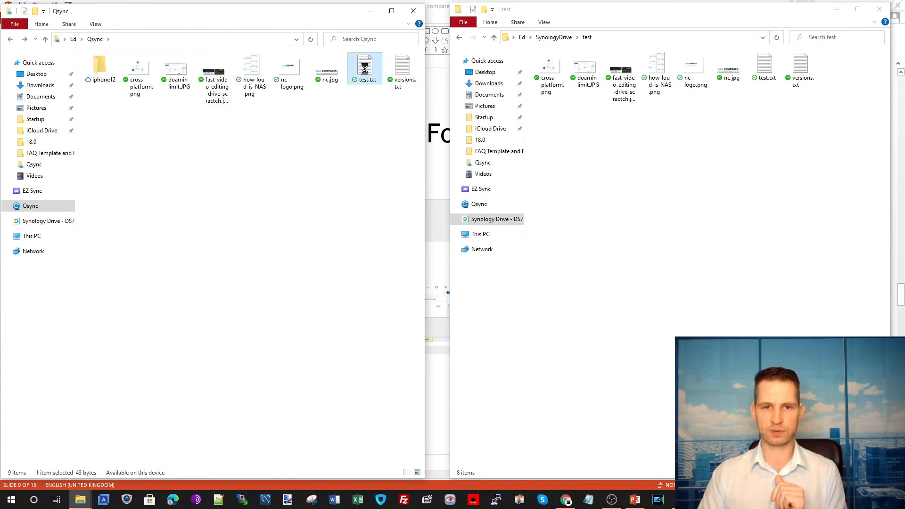
Set Qsync's test.txt to 'Free up space but keep on NAS' and check its status.
right_click(365, 66)
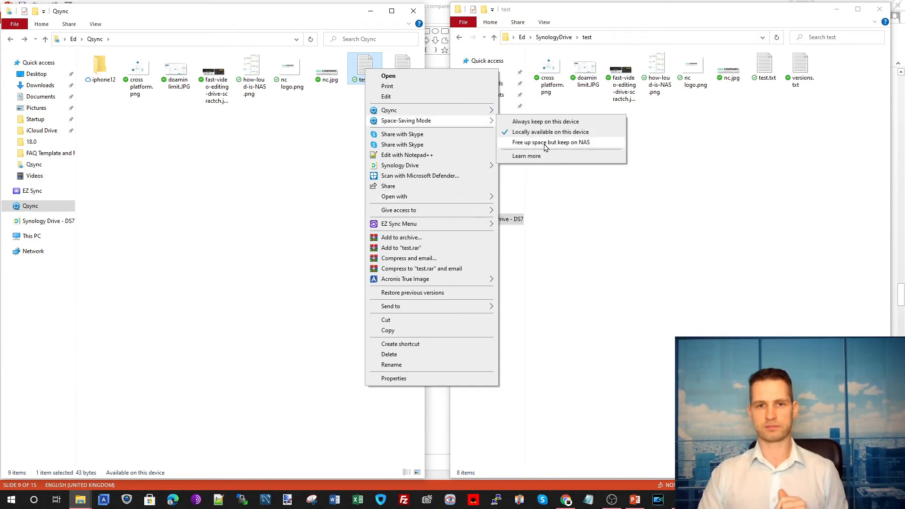
left_click(549, 142)
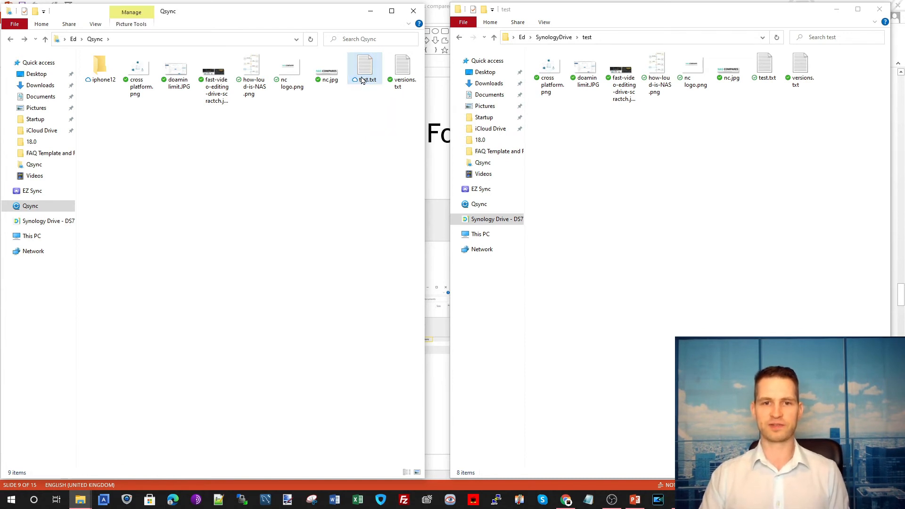
left_click(348, 122)
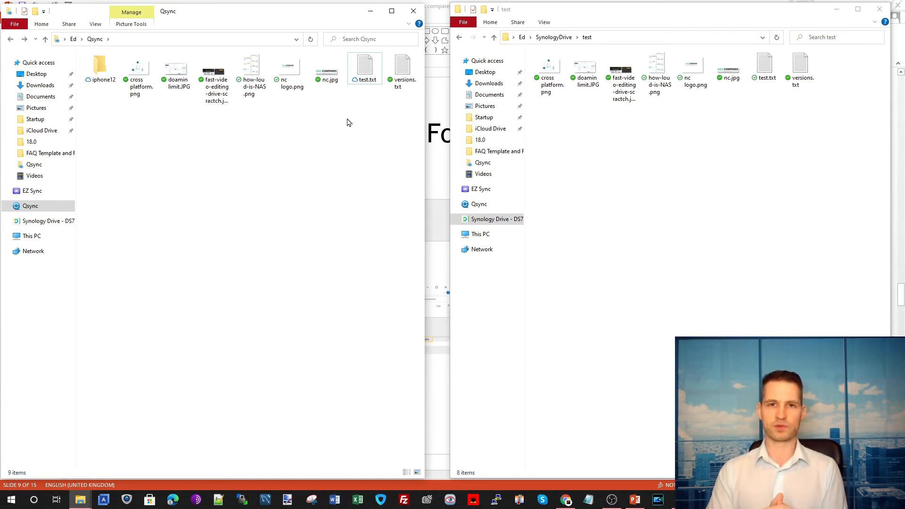
Move three images from SynologyDrive's test folder into Qsync, replacing the existing copies.
left_click(289, 71)
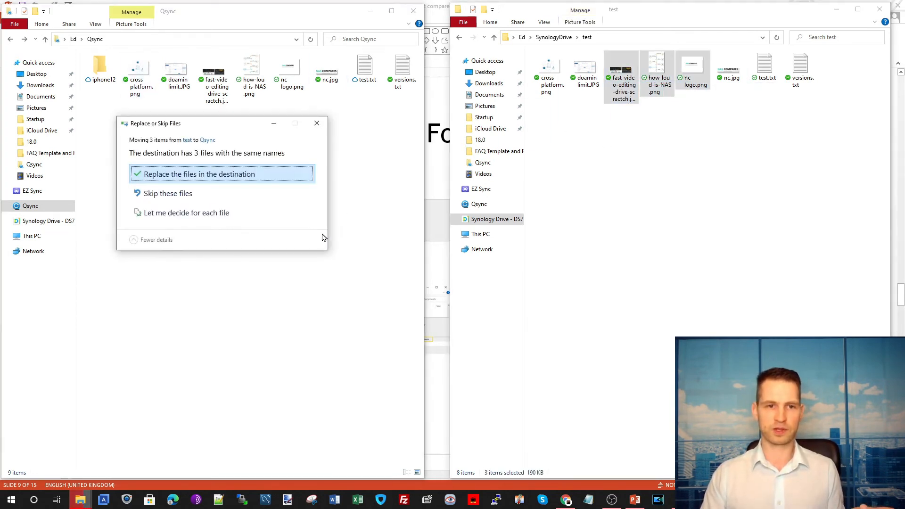
left_click(199, 174)
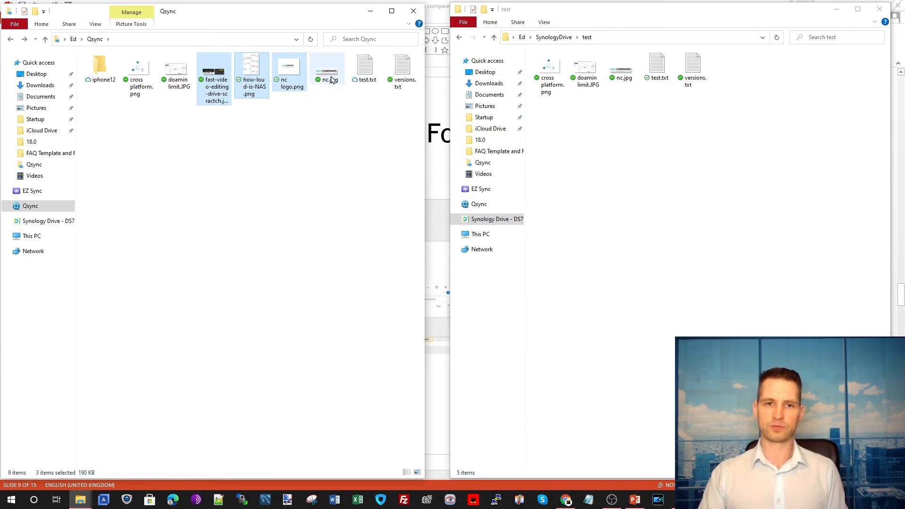
right_click(327, 66)
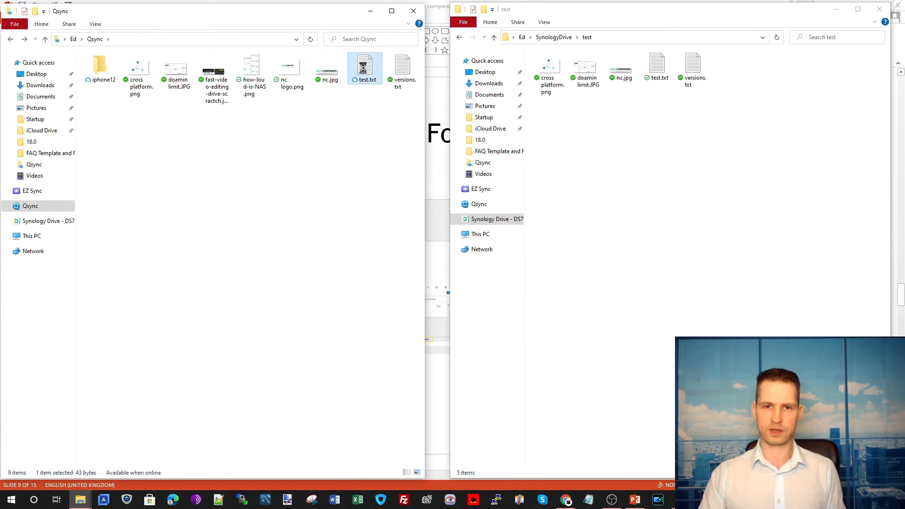
Set test.txt to 'Always keep on this device', then to 'Locally available on this device'.
right_click(365, 64)
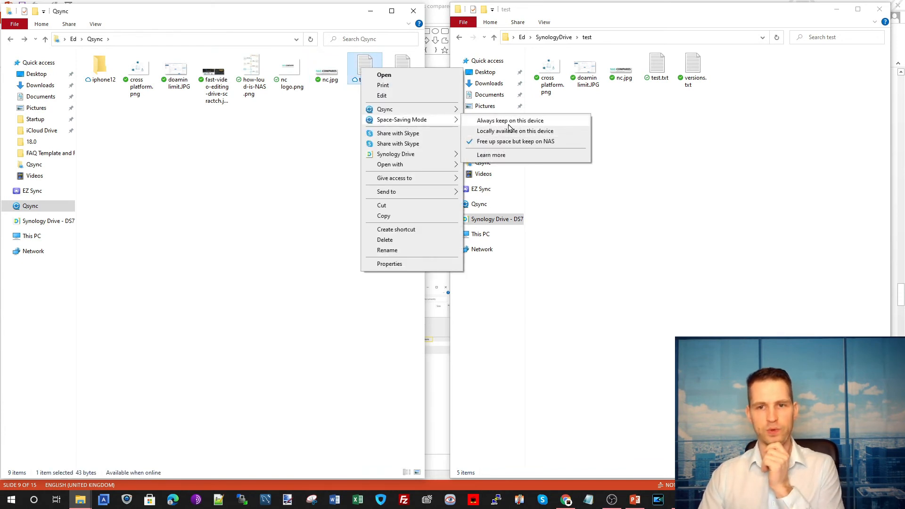
left_click(511, 120)
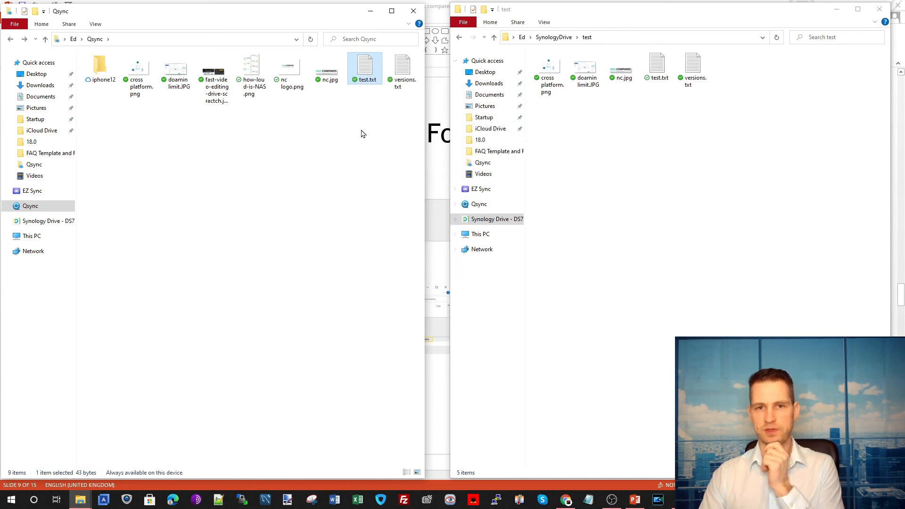
mouse_move(365, 131)
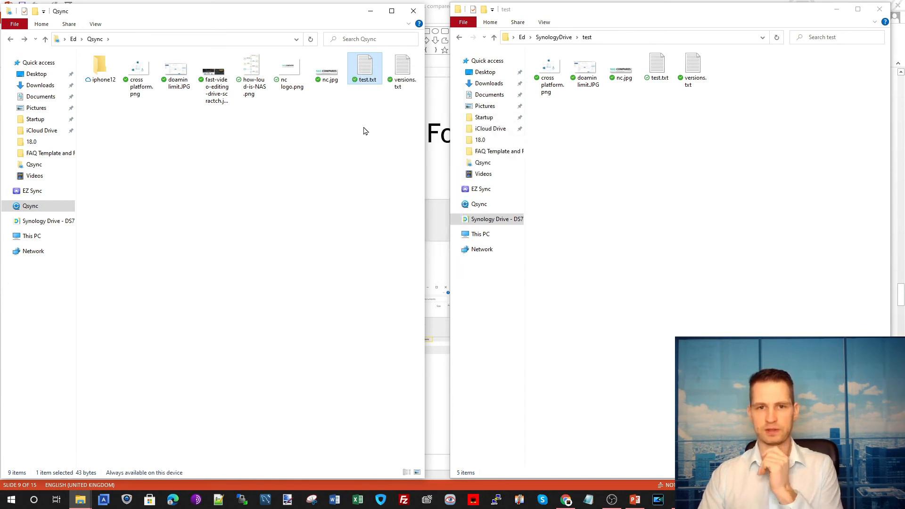
mouse_move(360, 134)
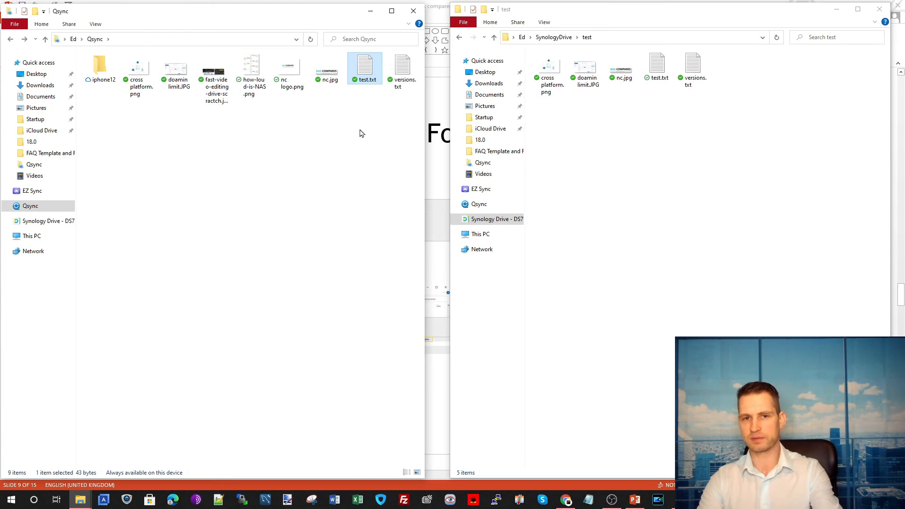
right_click(365, 66)
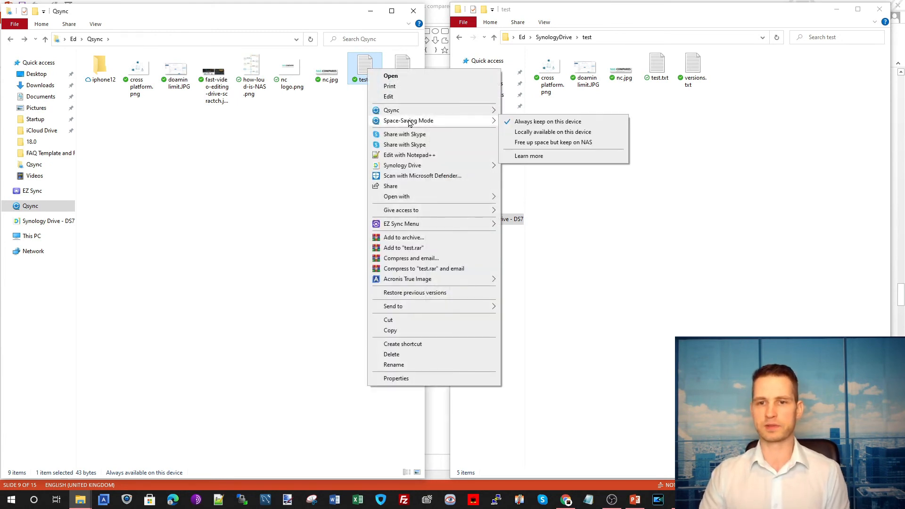
left_click(553, 132)
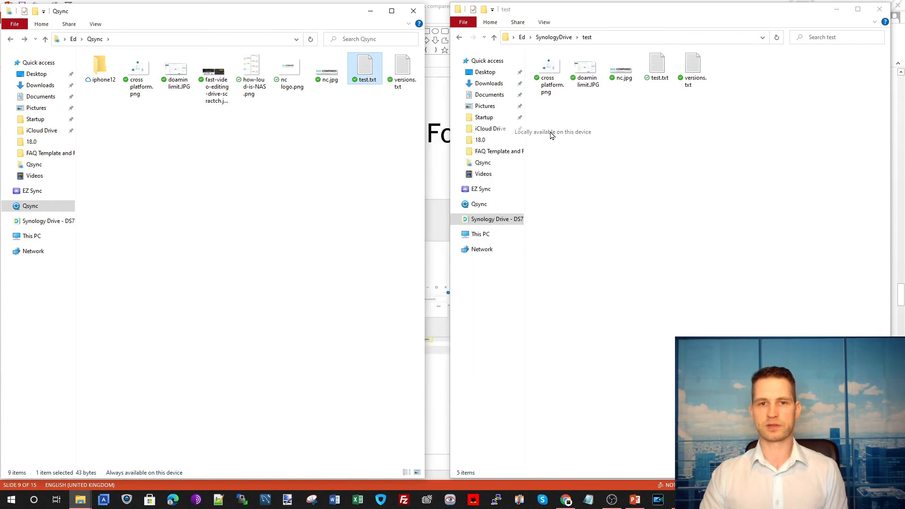
right_click(364, 64)
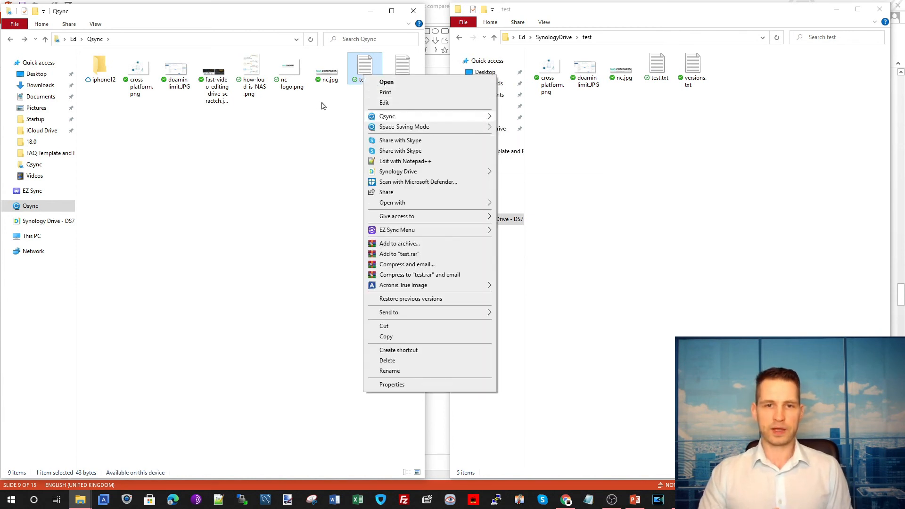
mouse_move(387, 117)
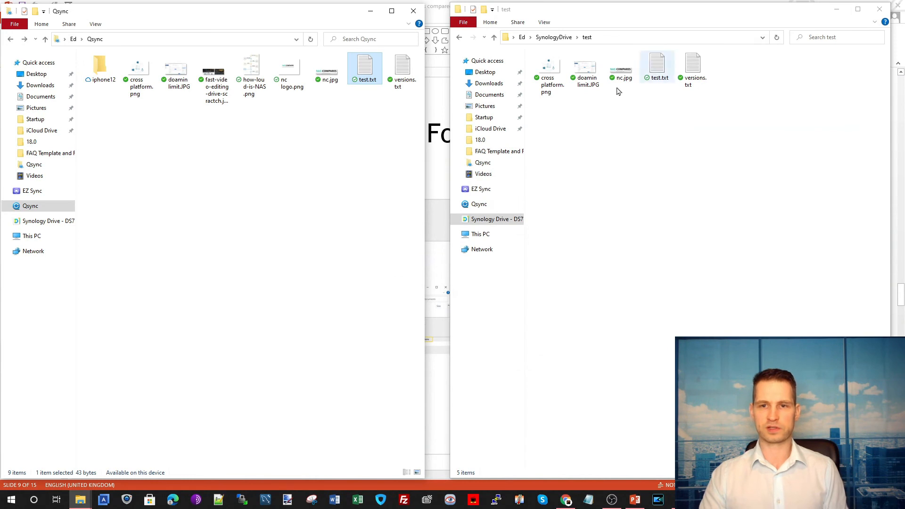
Free up space for versions.txt, then open it in Notepad and type 'test'.
left_click(585, 66)
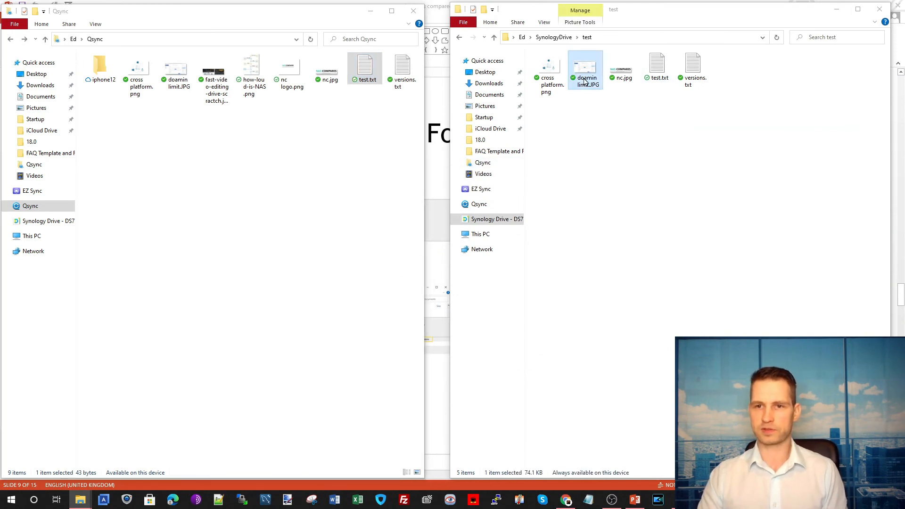
right_click(586, 66)
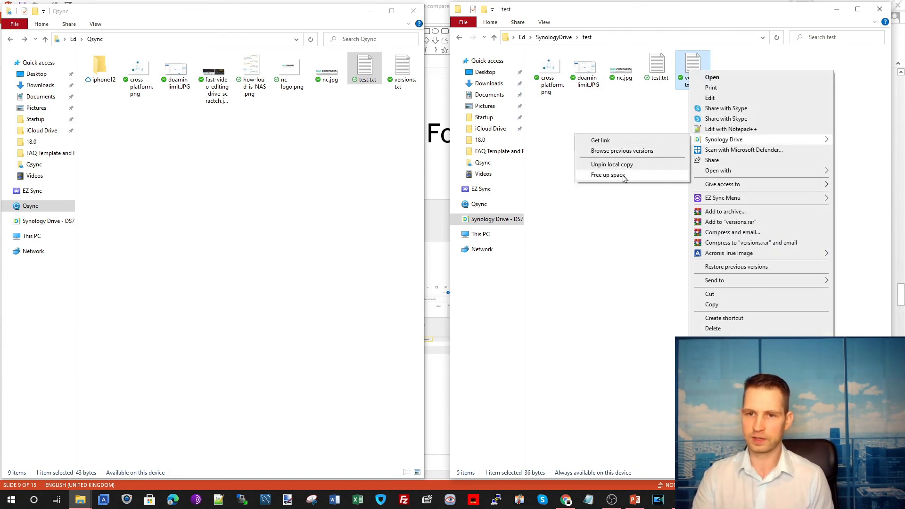
left_click(607, 174)
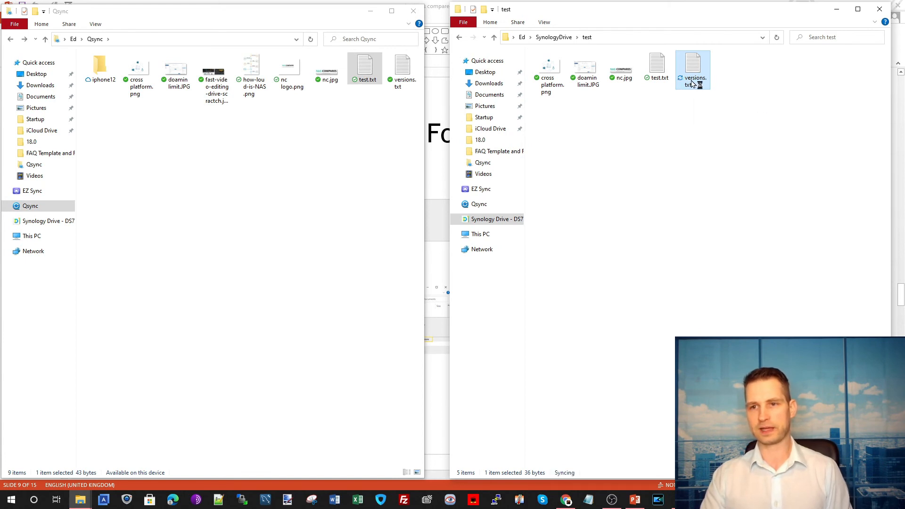
double_click(693, 64)
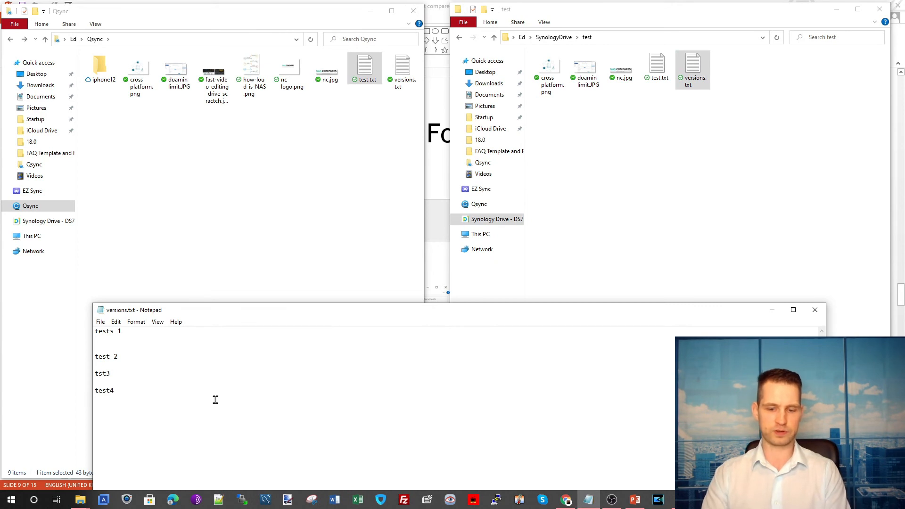
type("test")
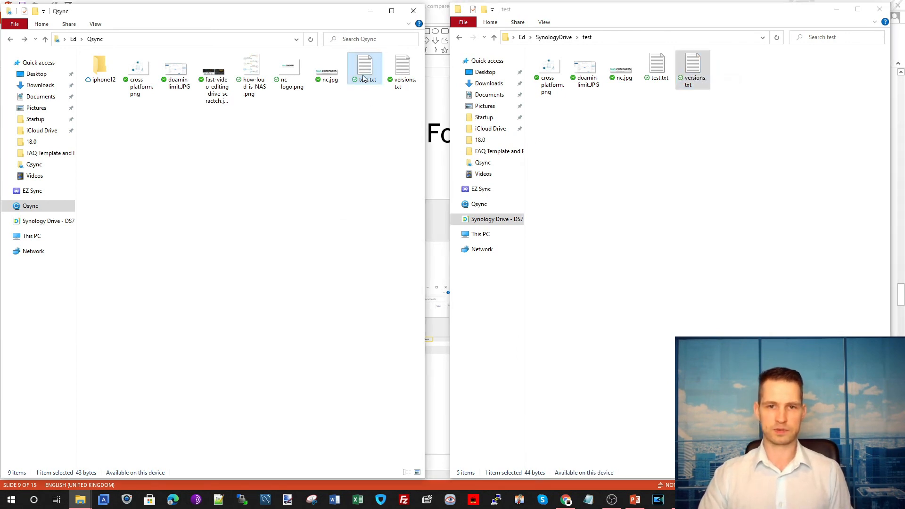
Free up space for Qsync's test.txt, then open it in Notepad and type 'sdsd s'.
right_click(364, 66)
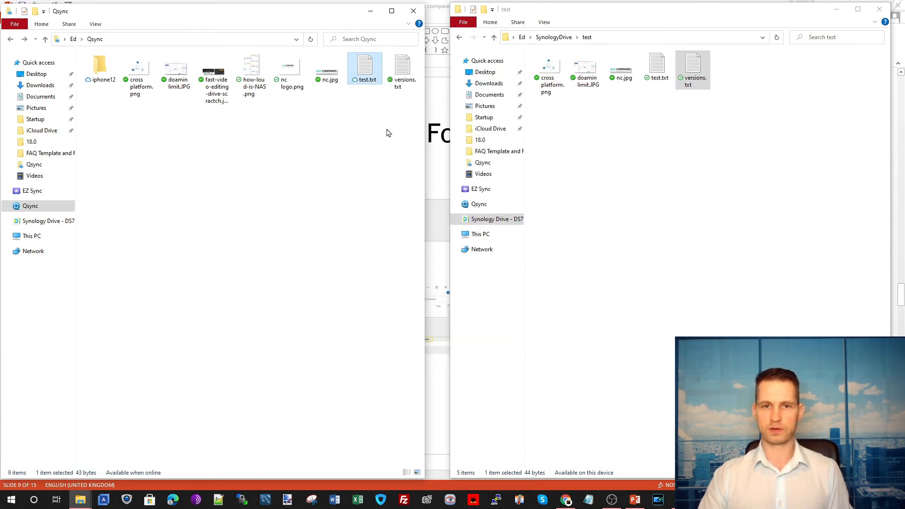
double_click(364, 65)
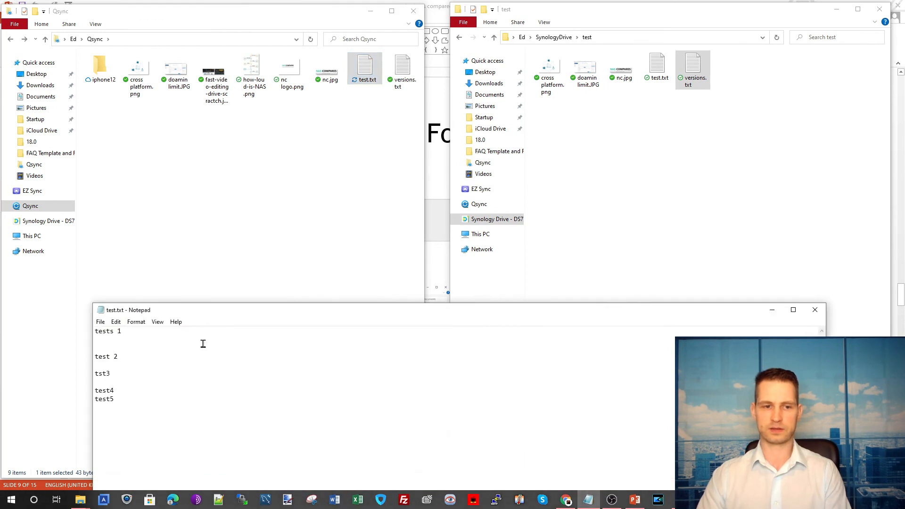
type("sdsd s")
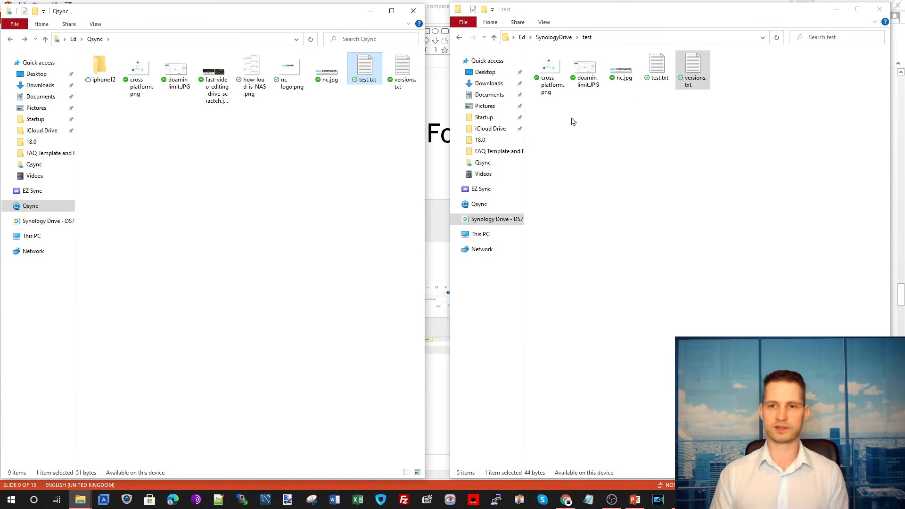
mouse_move(316, 236)
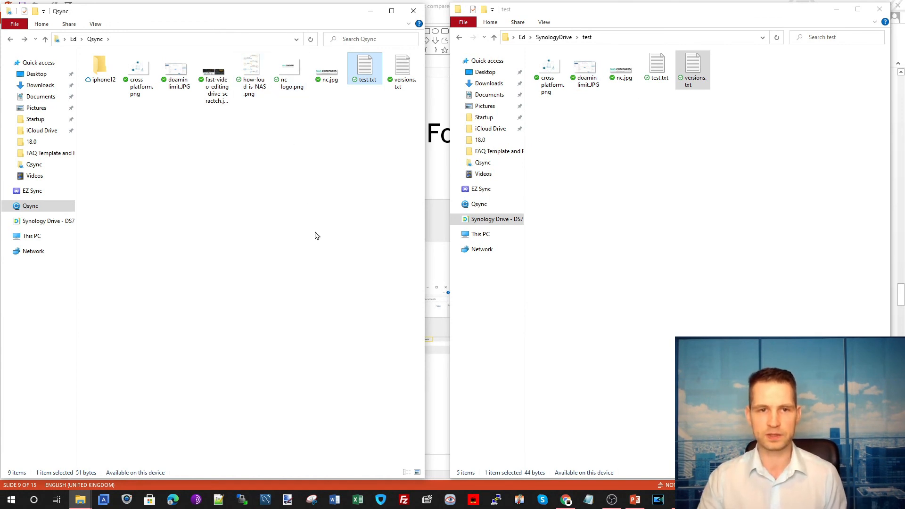
mouse_move(314, 267)
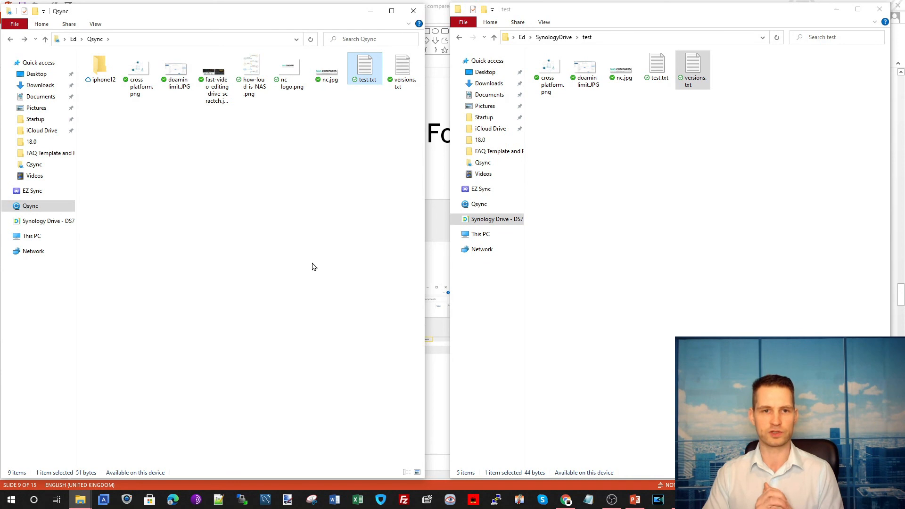
mouse_move(318, 269)
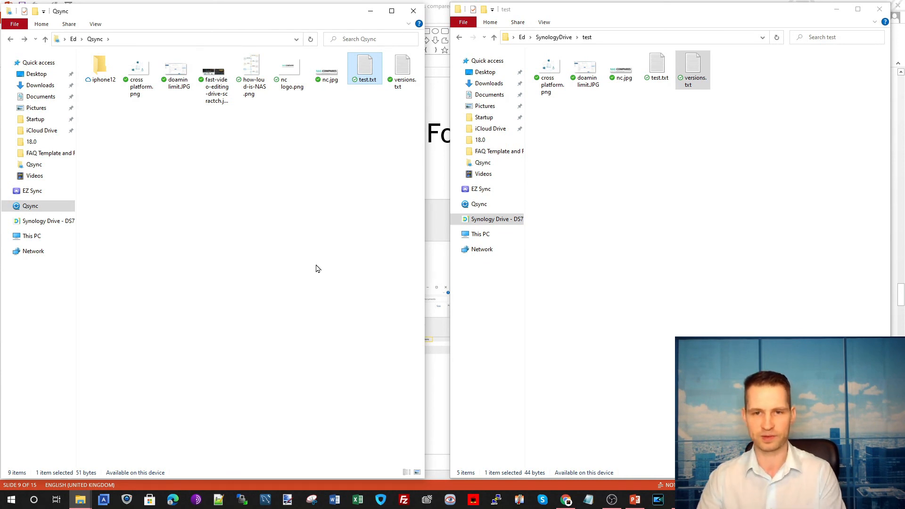